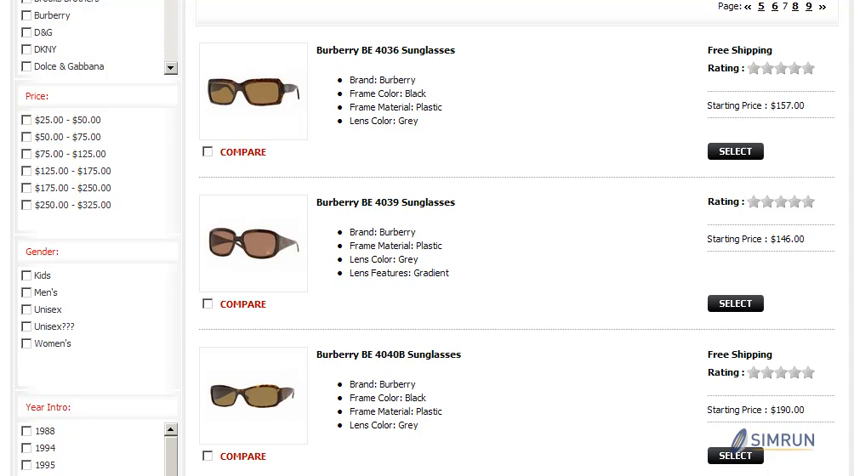
mouse_move(464, 244)
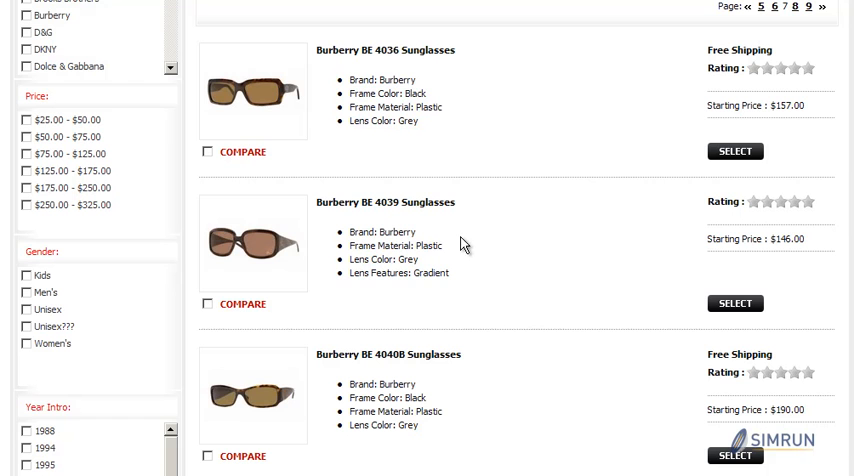
mouse_move(482, 314)
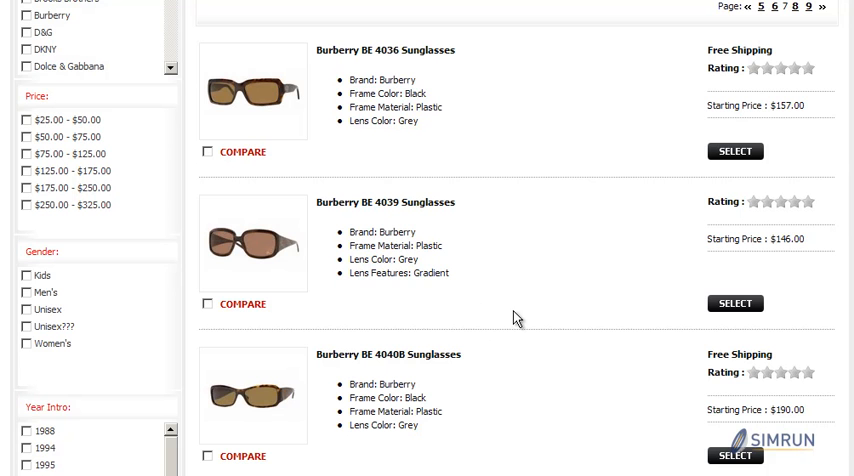
Step: View the Burberry BE 4039 sunglasses details and its Specifications with Sunglass Info and Frame Features
scroll("up", 3)
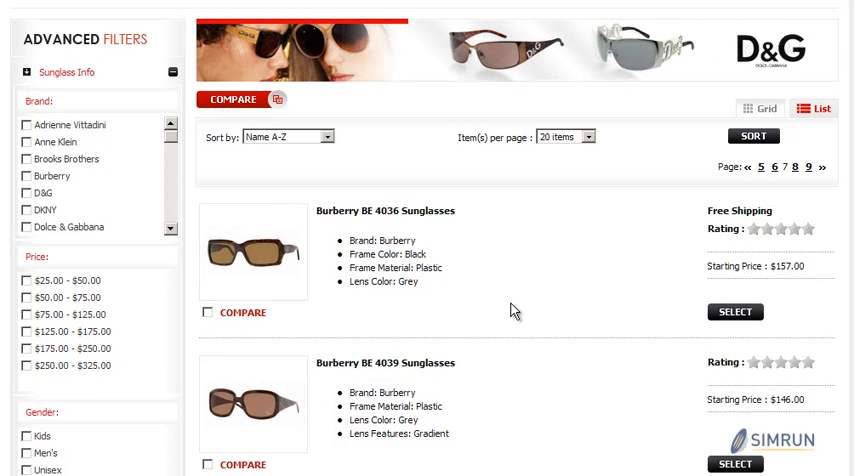
scroll("down", 3)
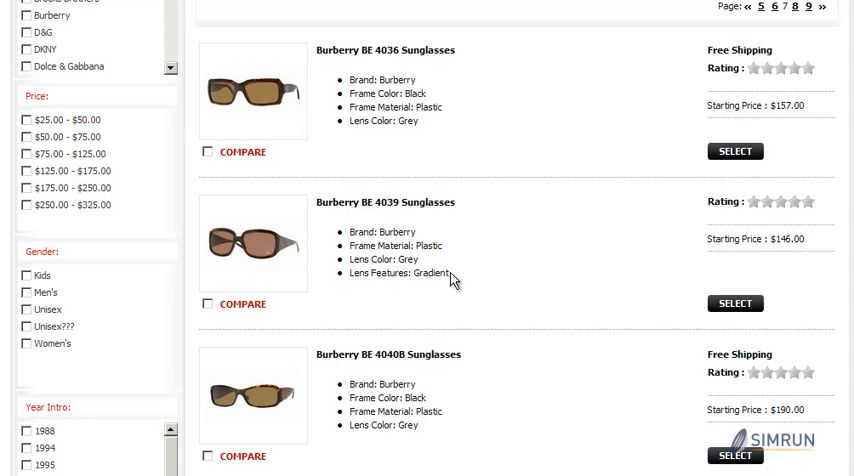
mouse_move(724, 432)
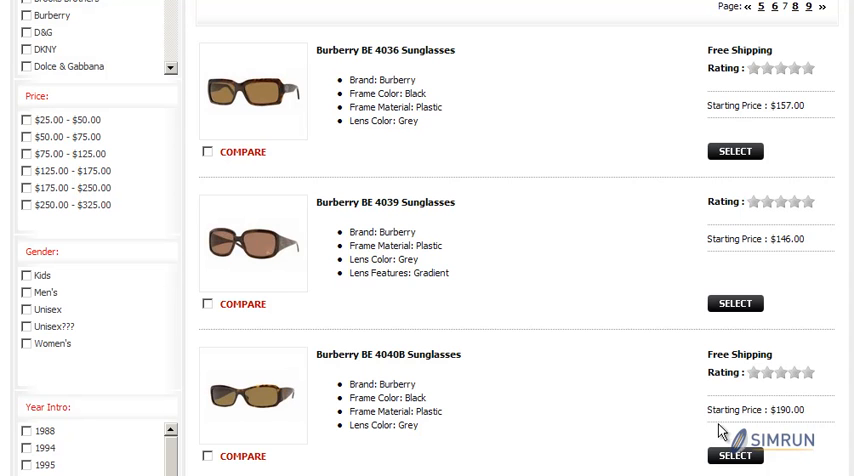
left_click(736, 302)
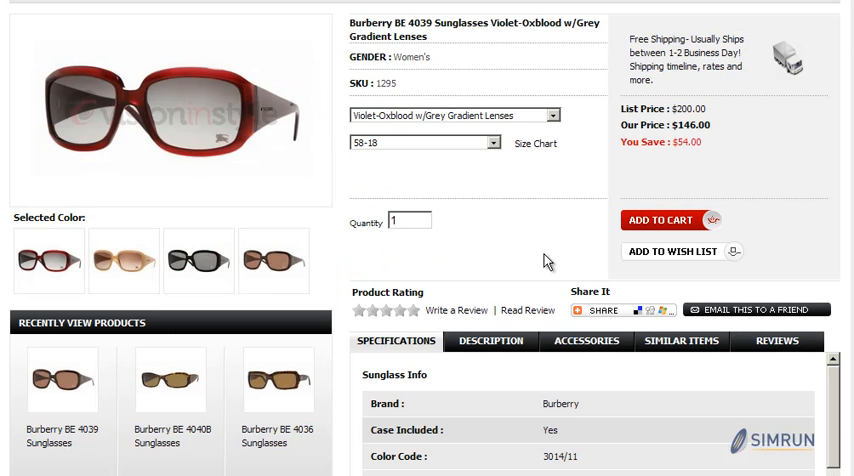
mouse_move(546, 212)
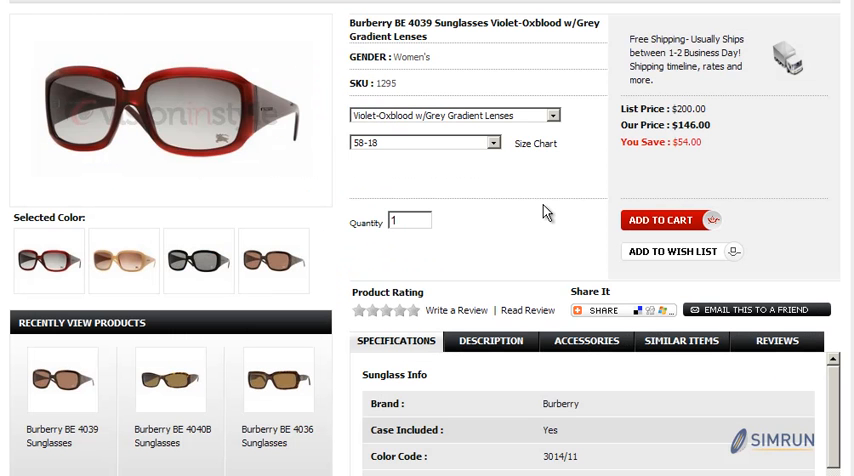
scroll("down", 3)
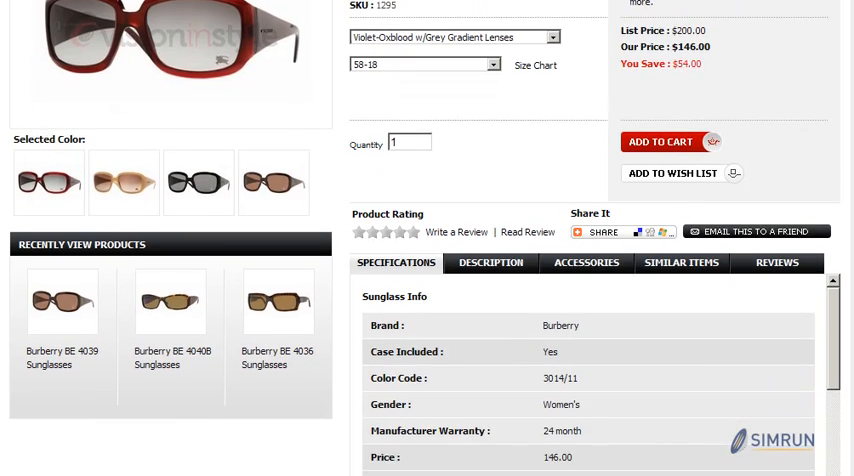
scroll("down", 3)
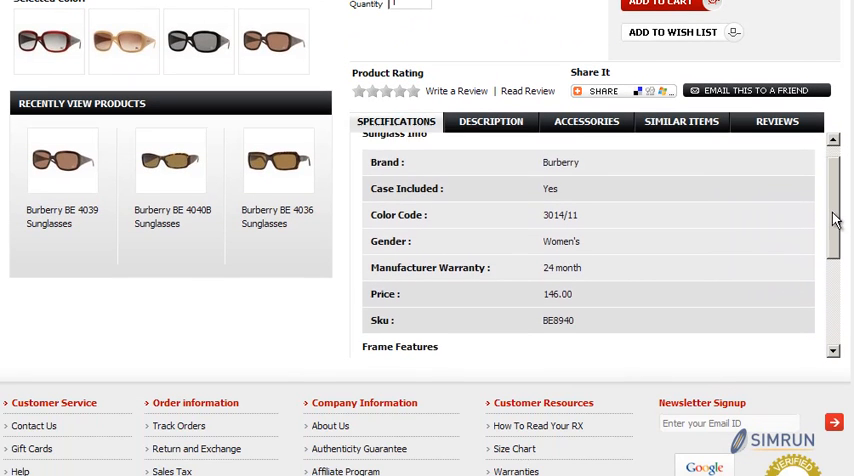
scroll("down", 3)
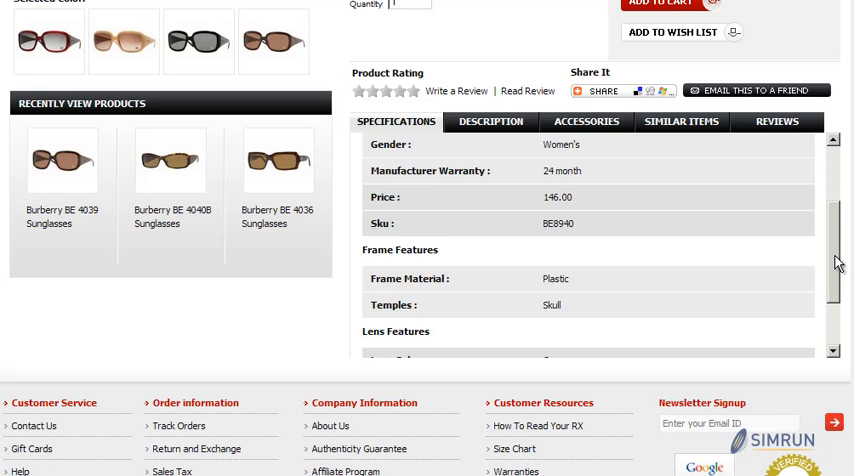
scroll("up", 3)
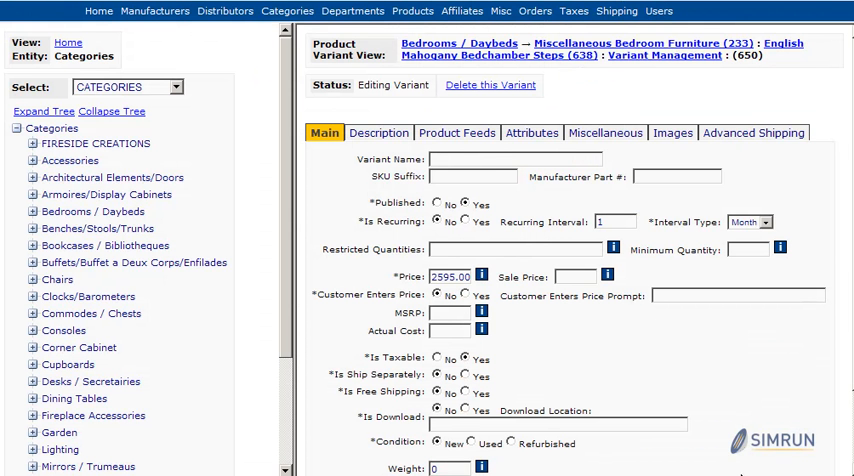
mouse_move(544, 136)
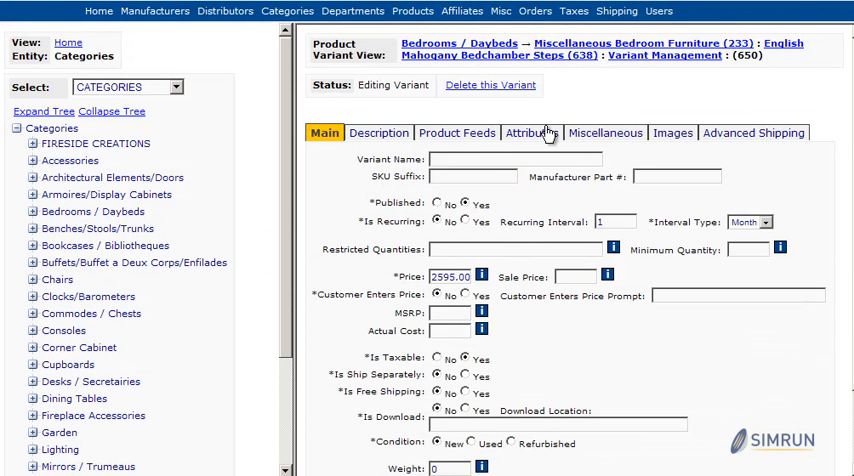
Step: Set the English Mahogany Bedchamber Steps variant's product class to Commodes/Chests under Attributes
left_click(532, 132)
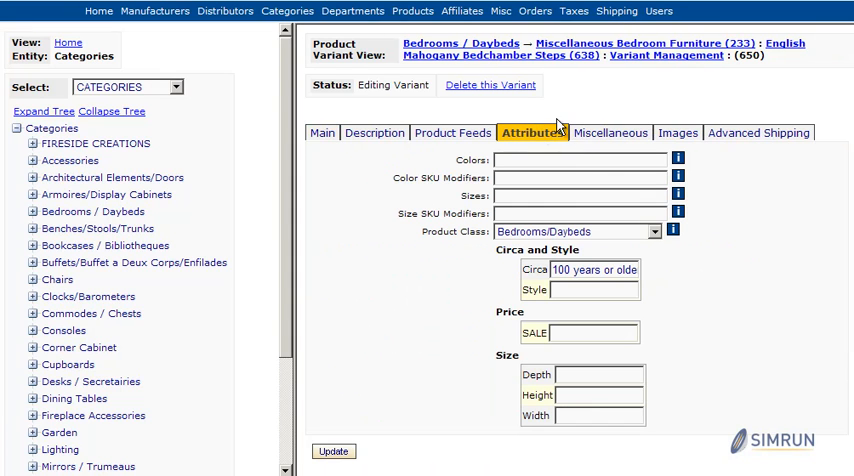
mouse_move(752, 182)
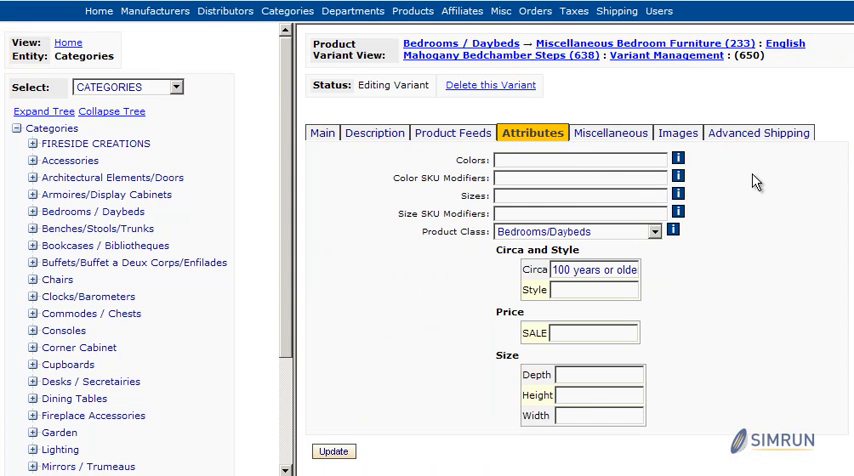
mouse_move(622, 240)
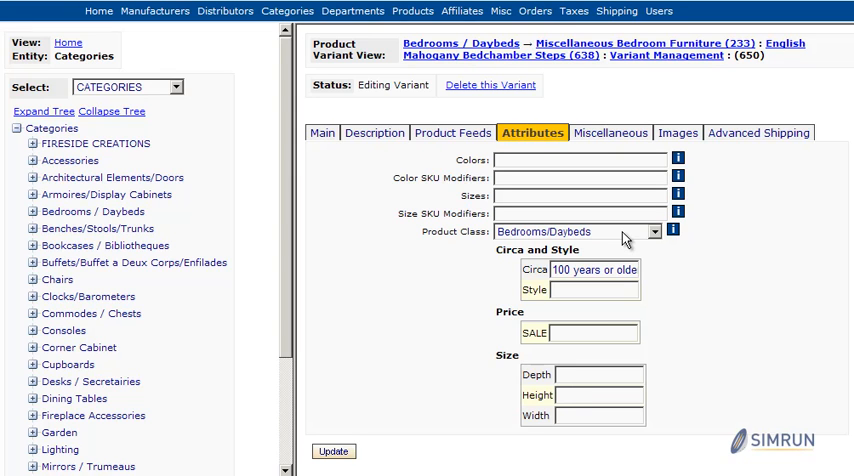
left_click(650, 232)
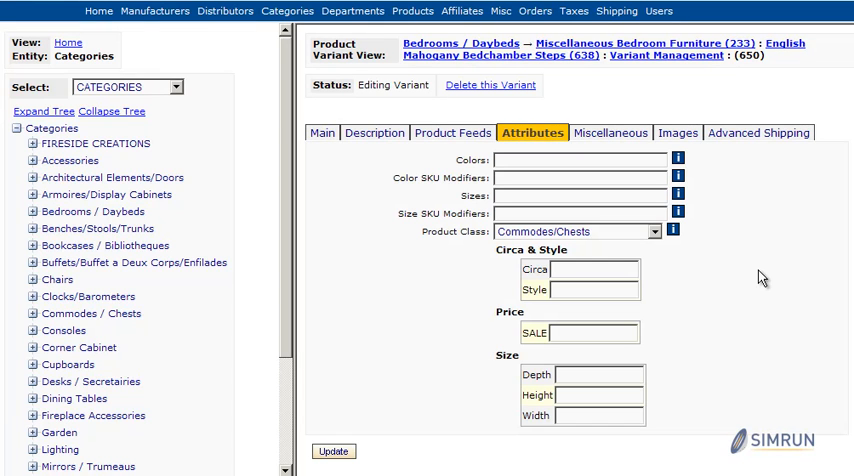
mouse_move(576, 296)
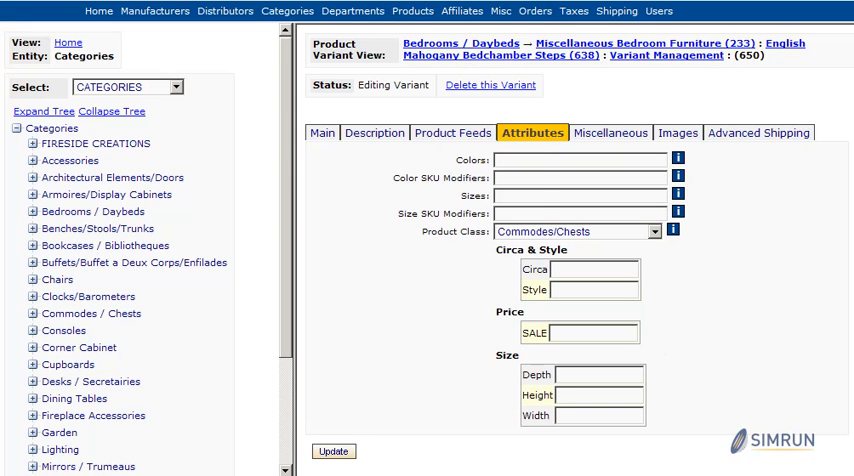
Step: Reach the Product Attribute Manager from the Products menu, listing the product classes
left_click(412, 12)
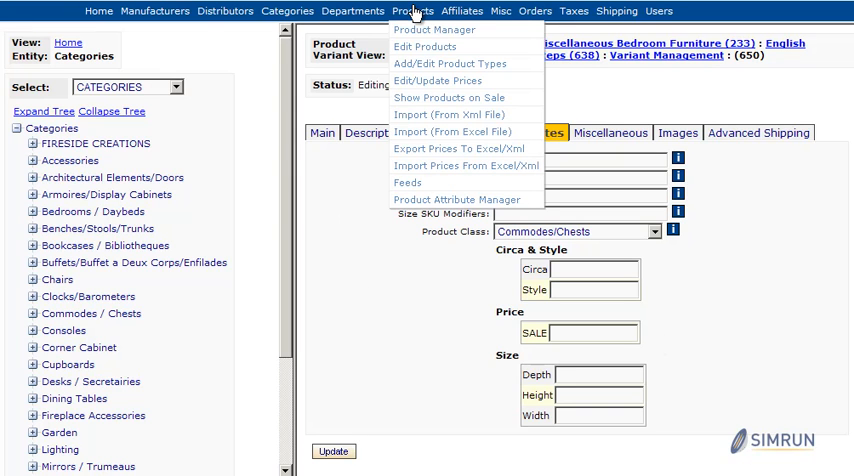
mouse_move(458, 200)
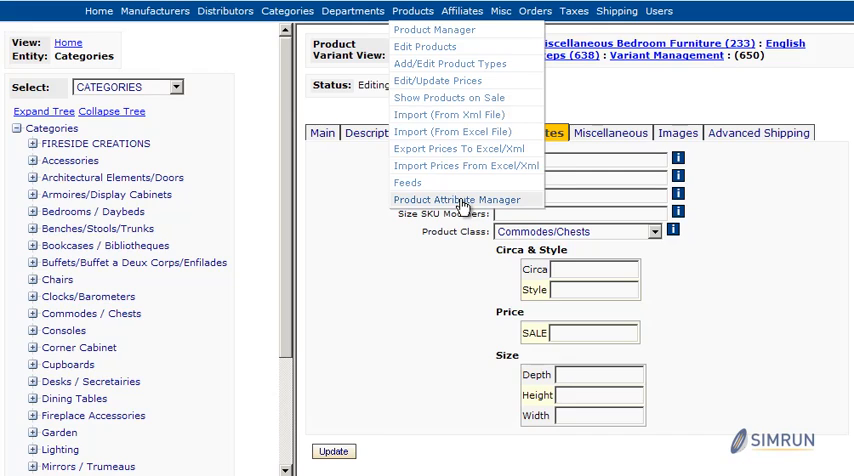
left_click(458, 200)
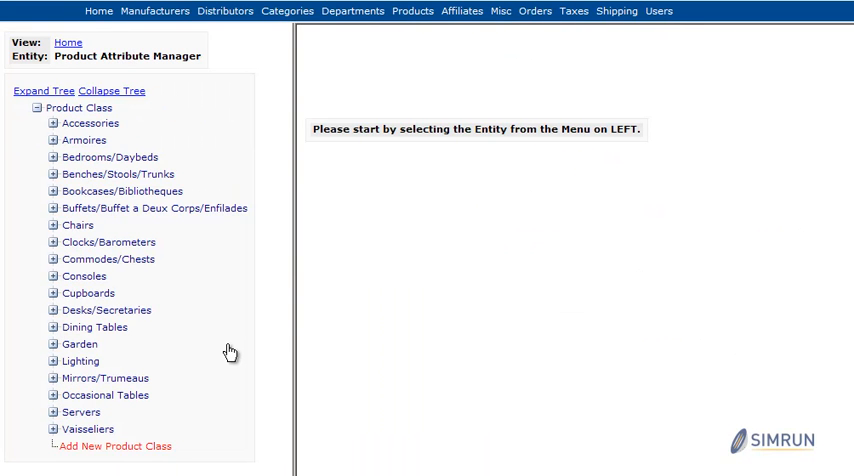
mouse_move(184, 260)
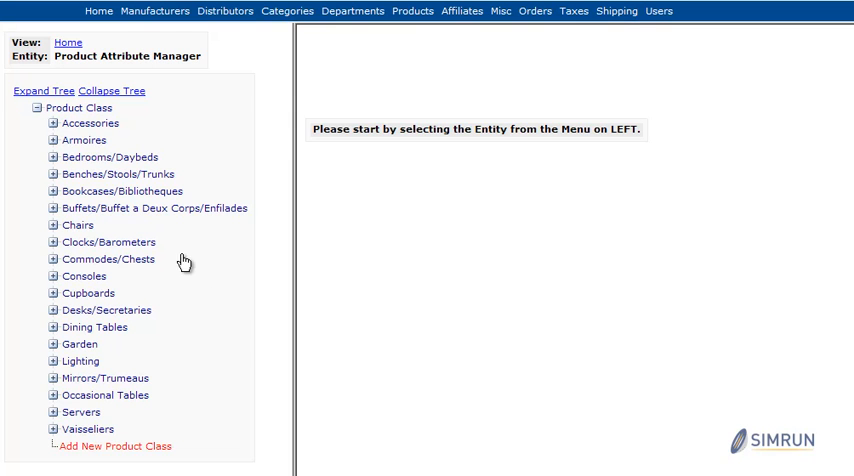
Step: Expand Bedrooms/Daybeds and review the Style attribute's group choices, keeping group Size
left_click(54, 156)
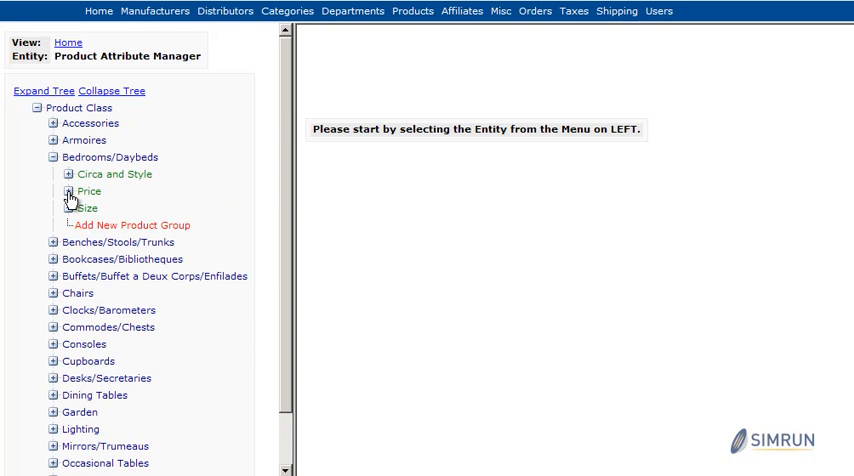
left_click(70, 192)
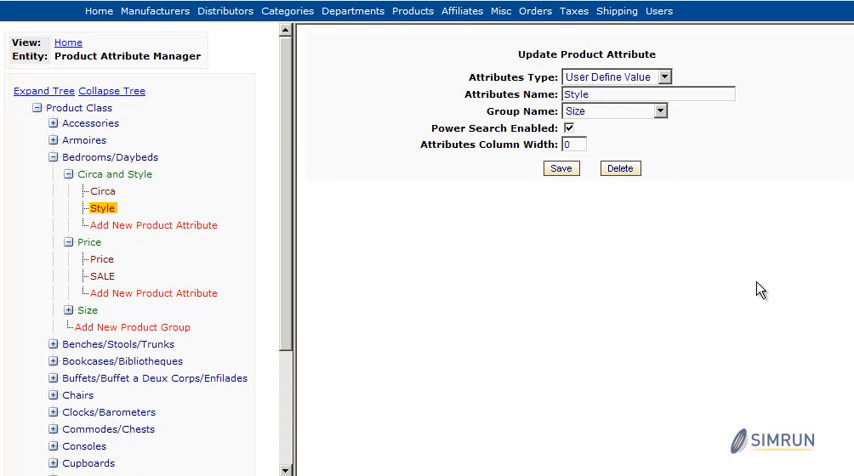
left_click(684, 76)
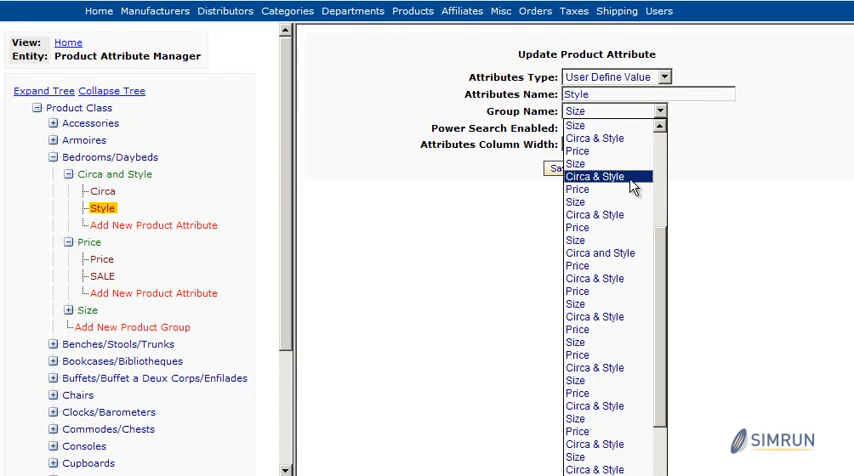
left_click(576, 110)
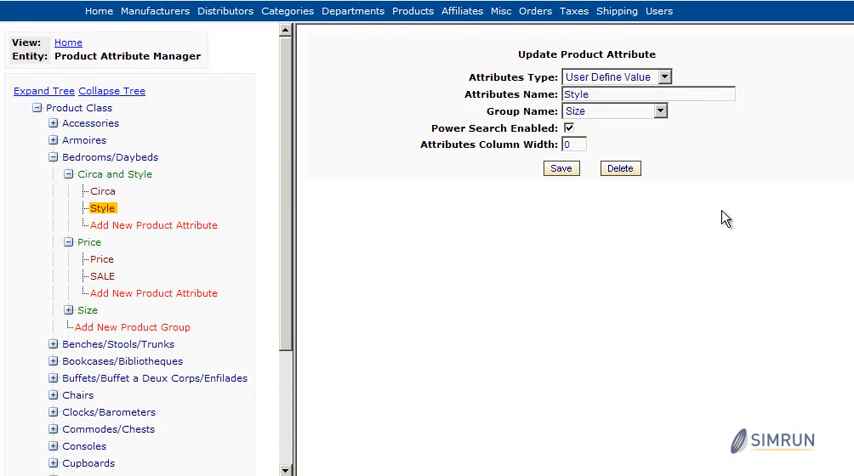
mouse_move(644, 292)
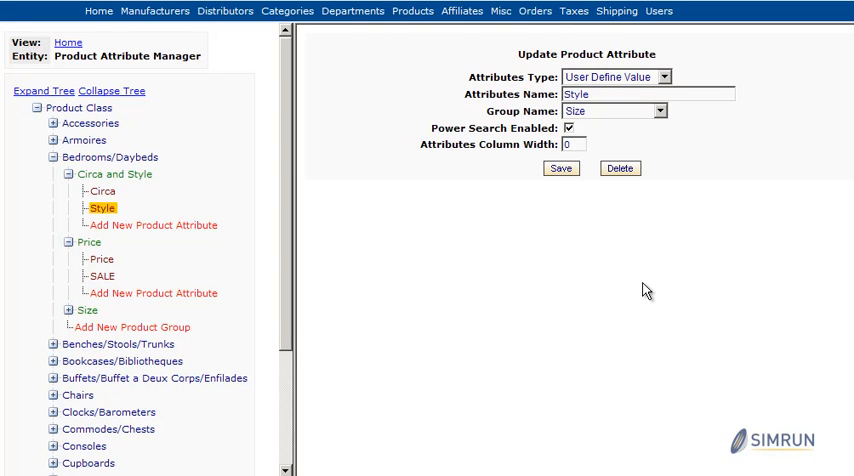
mouse_move(644, 292)
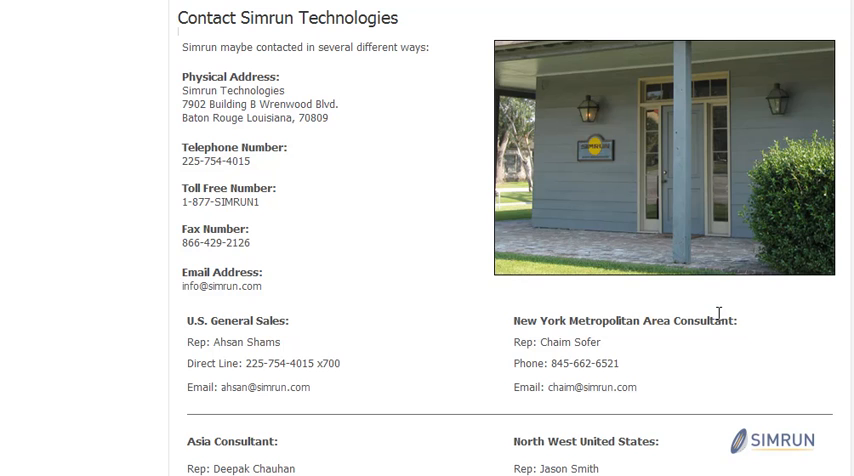
mouse_move(720, 318)
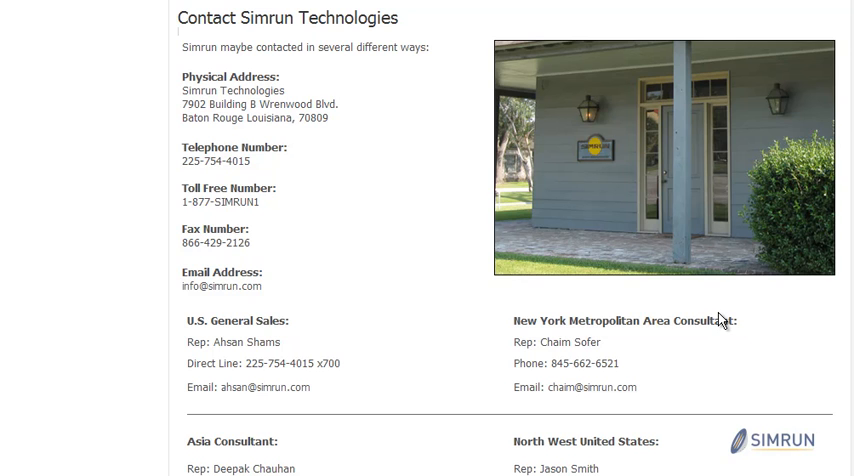
mouse_move(722, 320)
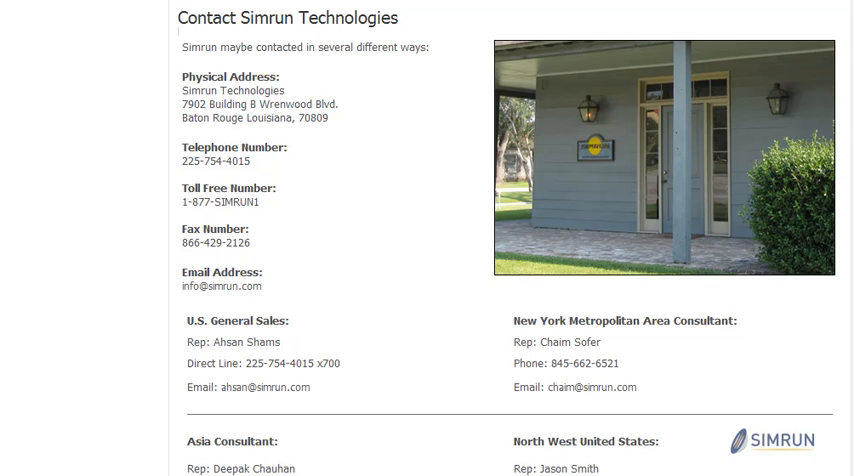